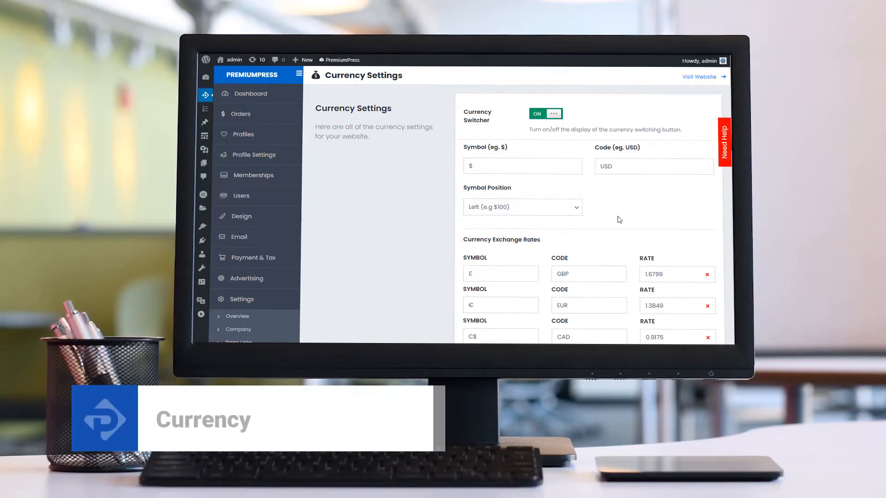
Step: Sign in to the WordPress admin area
{"action": "scroll", "scroll_direction": "down", "scroll_amount": 3}
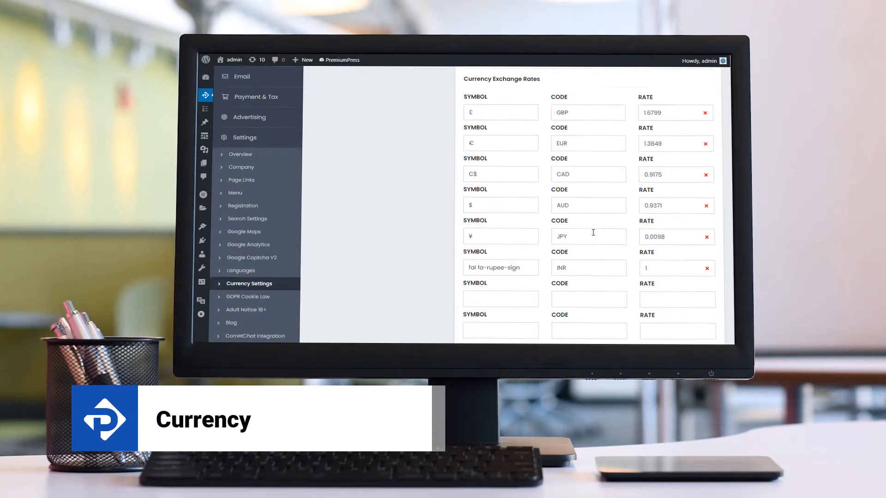
{"action": "scroll", "scroll_direction": "down", "scroll_amount": 3}
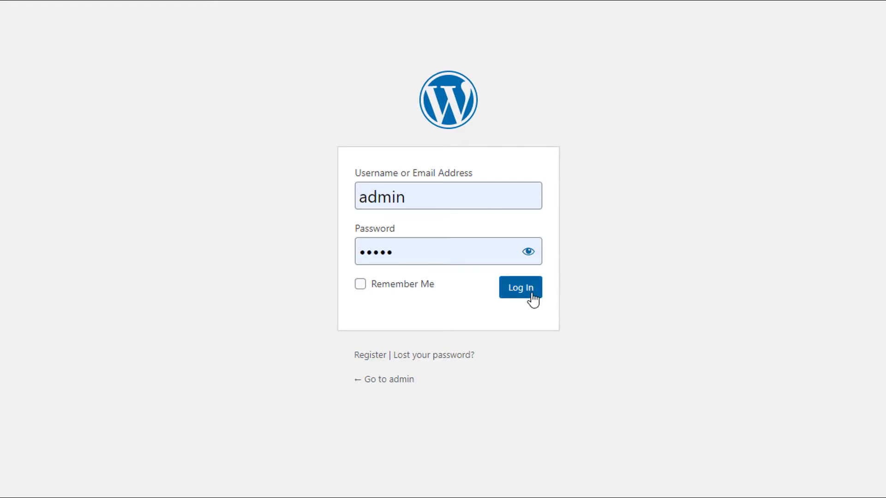
{"action": "left_click", "coordinate": [519, 288]}
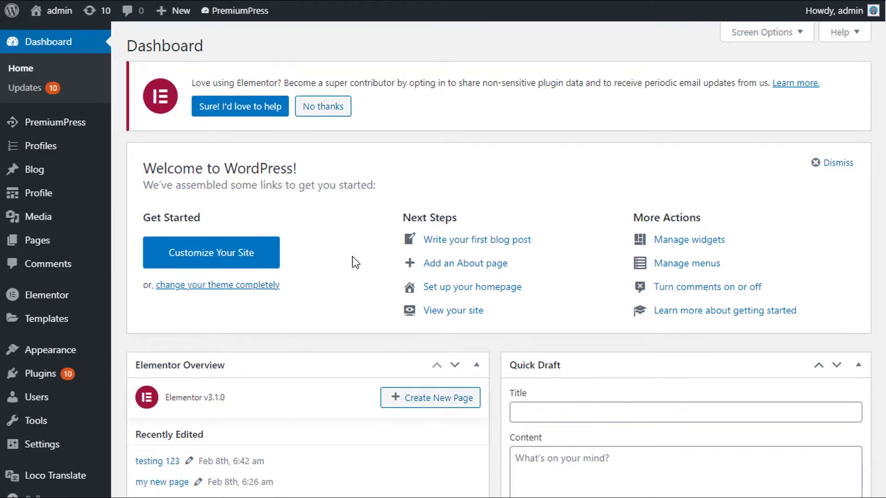
Step: Go through PremiumPress Settings to the Currency Settings page
{"action": "left_click", "coordinate": [62, 122]}
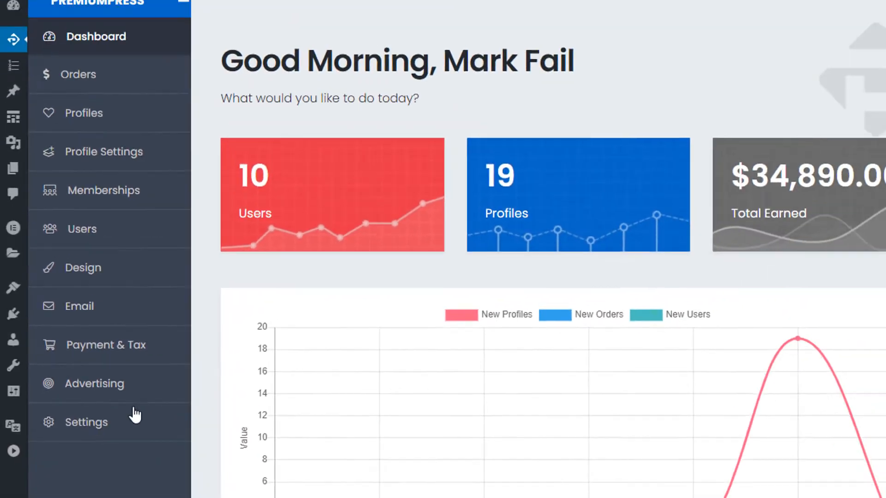
{"action": "left_click", "coordinate": [85, 422]}
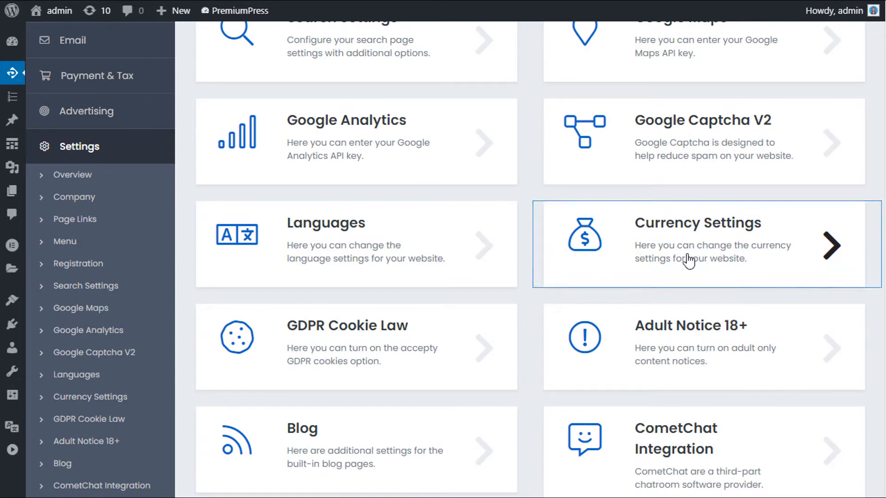
{"action": "left_click", "coordinate": [703, 244]}
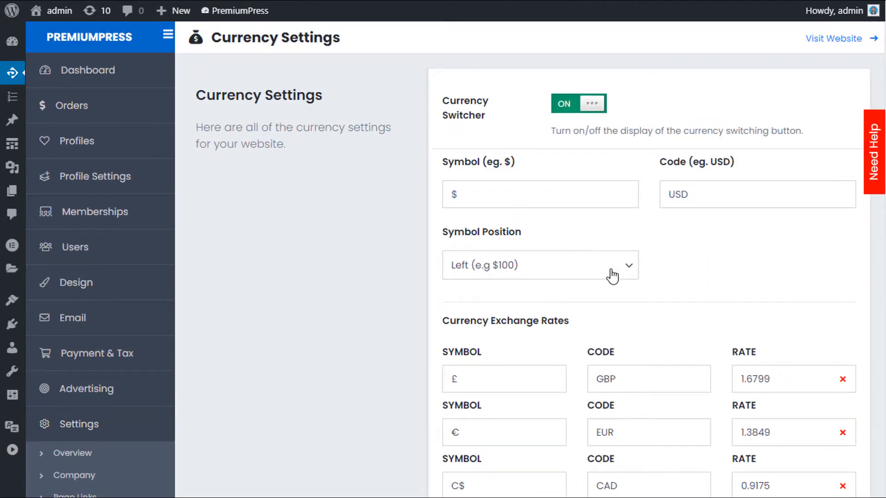
{"action": "scroll", "scroll_direction": "down", "scroll_amount": 3}
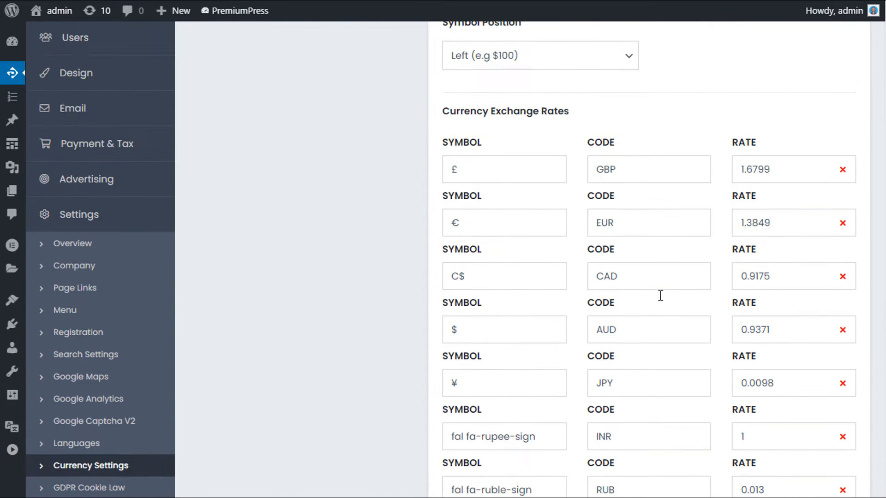
{"action": "scroll", "scroll_direction": "up", "scroll_amount": 3}
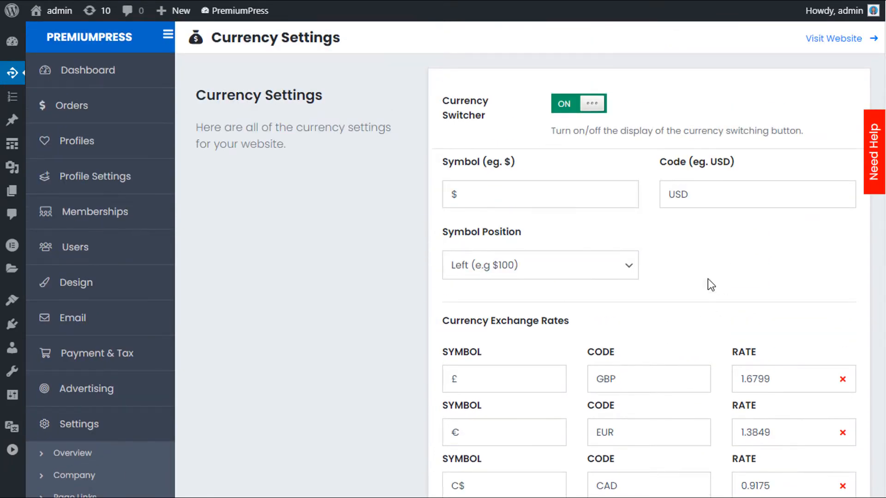
{"action": "mouse_move", "coordinate": [482, 121]}
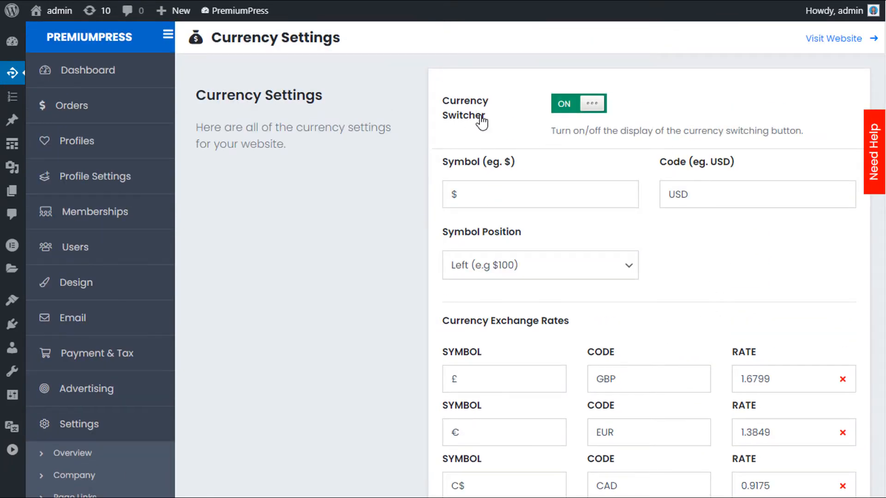
{"action": "mouse_move", "coordinate": [834, 38]}
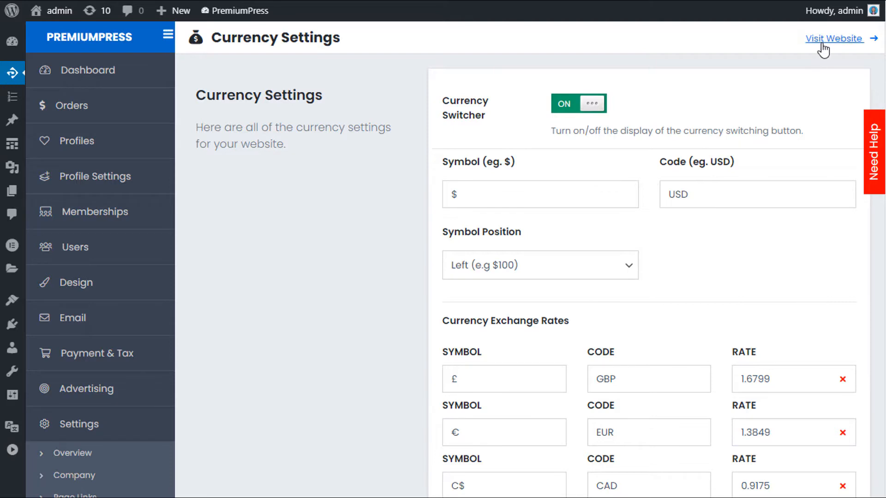
Step: Visit the live website to see its currency switcher listing USD, GBP, EUR and more
{"action": "left_click", "coordinate": [834, 39]}
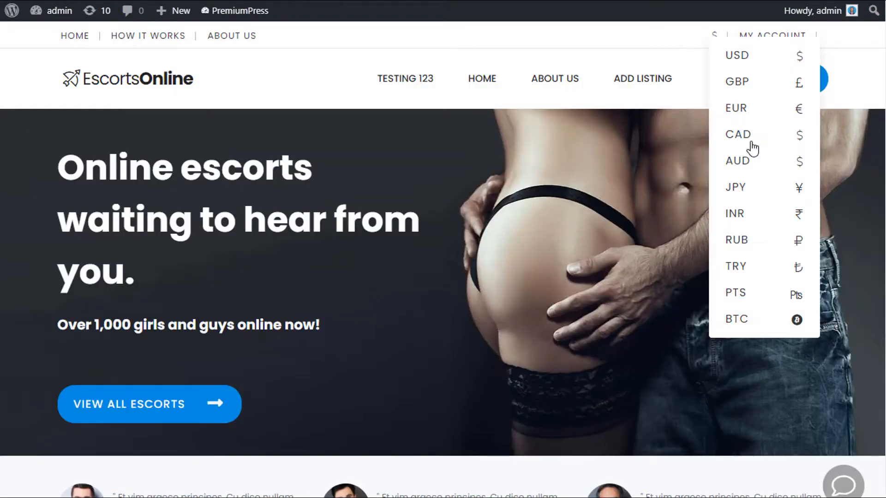
{"action": "mouse_move", "coordinate": [720, 59]}
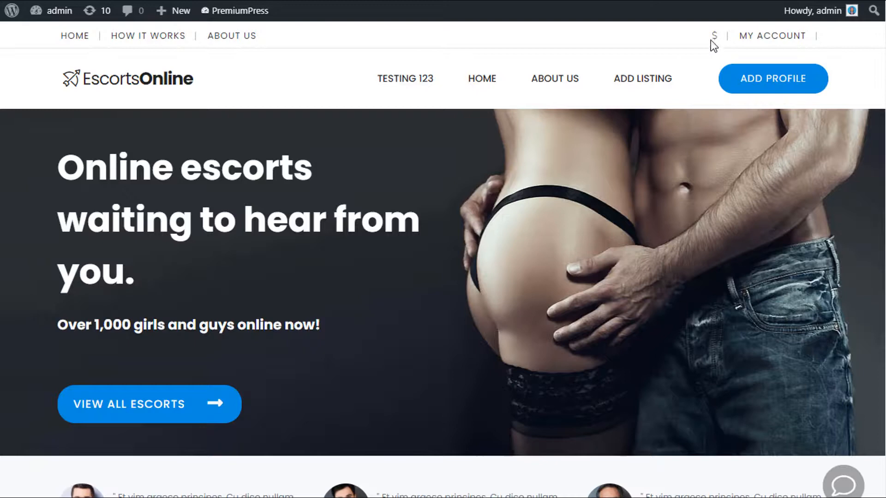
Step: Turn the currency switcher off and on, review exchange rates, and reopen the site's currency menu
{"action": "left_click", "coordinate": [714, 36]}
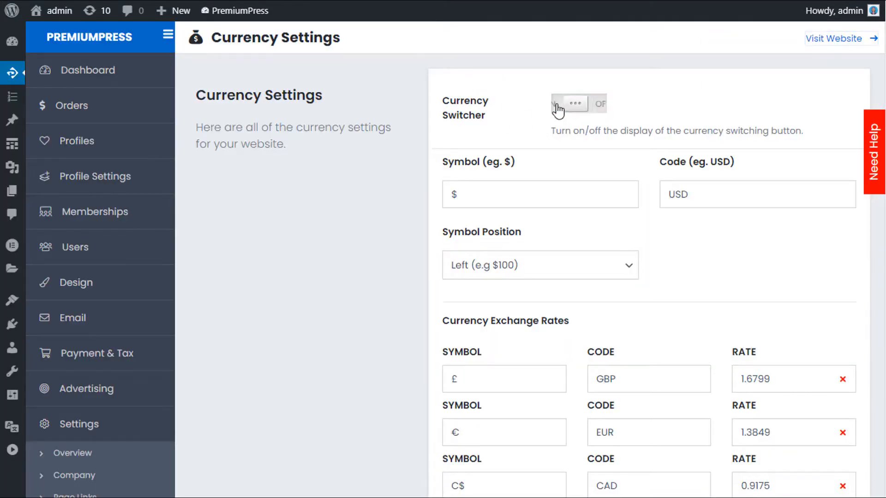
{"action": "left_click", "coordinate": [836, 38]}
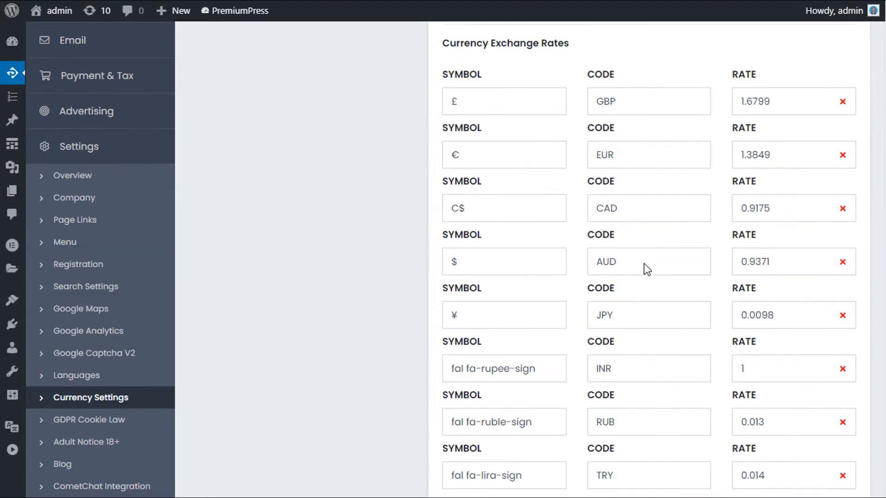
{"action": "scroll", "scroll_direction": "down", "scroll_amount": 3}
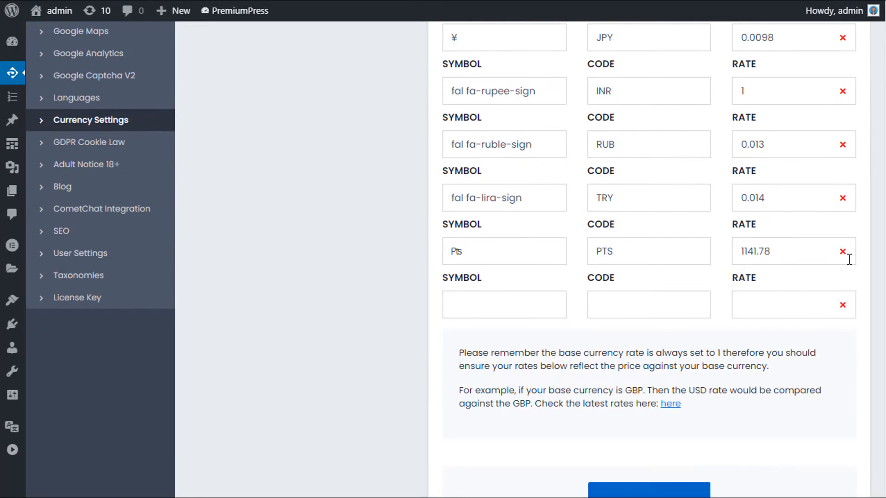
{"action": "left_click", "coordinate": [843, 198]}
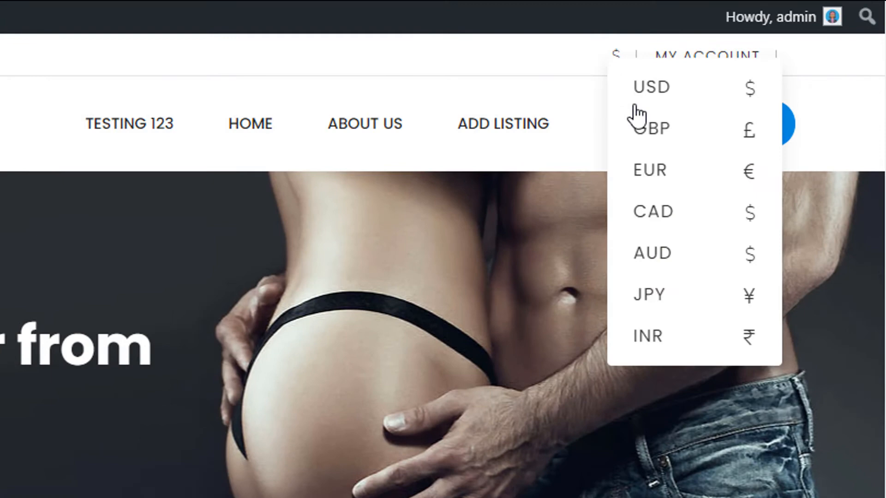
{"action": "mouse_move", "coordinate": [650, 220]}
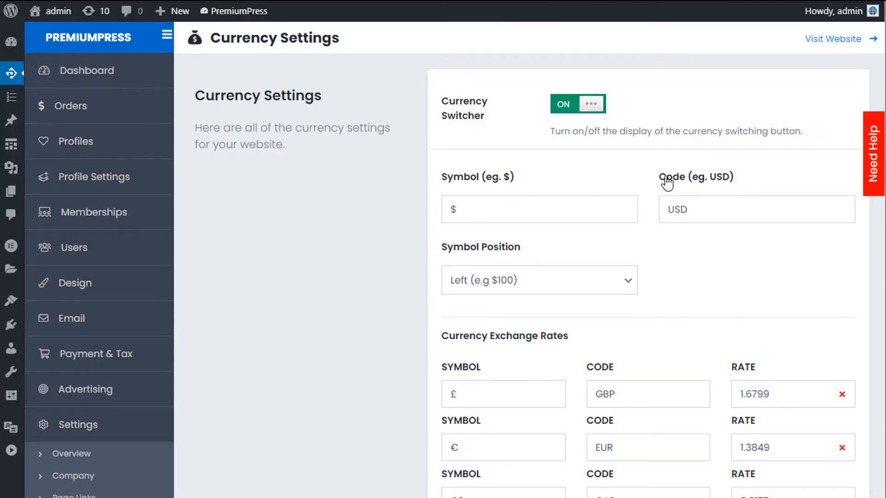
{"action": "mouse_move", "coordinate": [569, 282]}
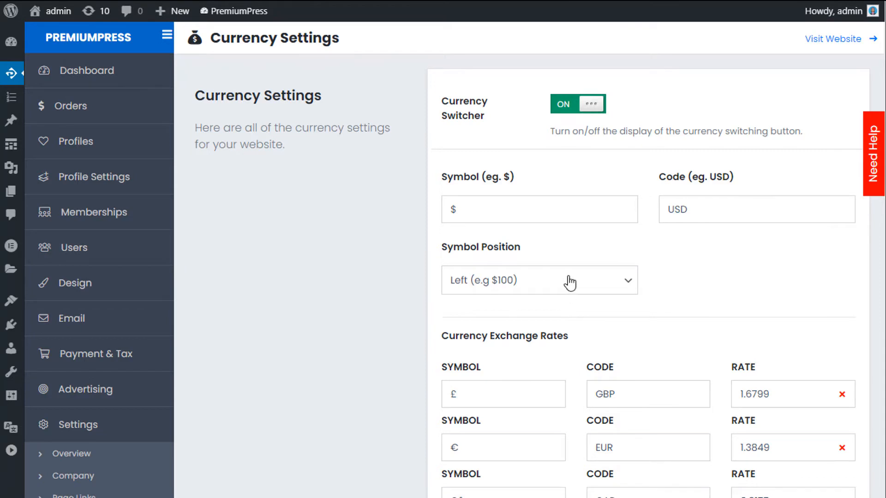
{"action": "mouse_move", "coordinate": [597, 205]}
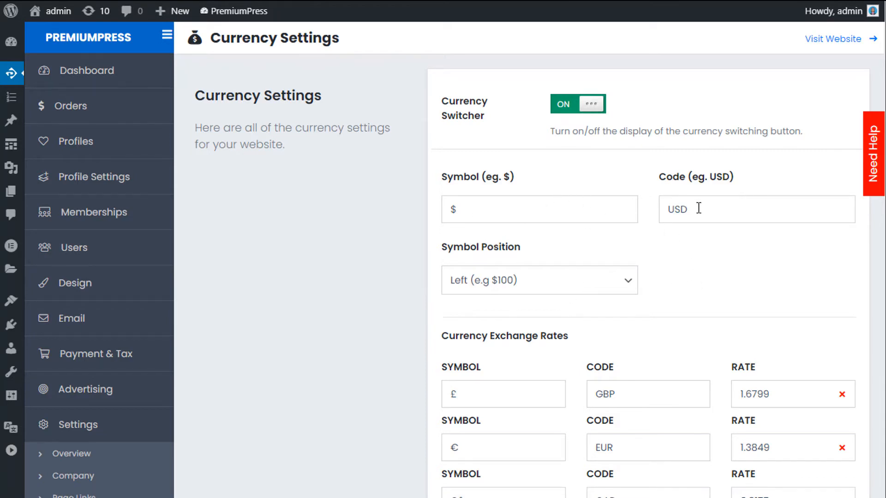
{"action": "left_click", "coordinate": [538, 209]}
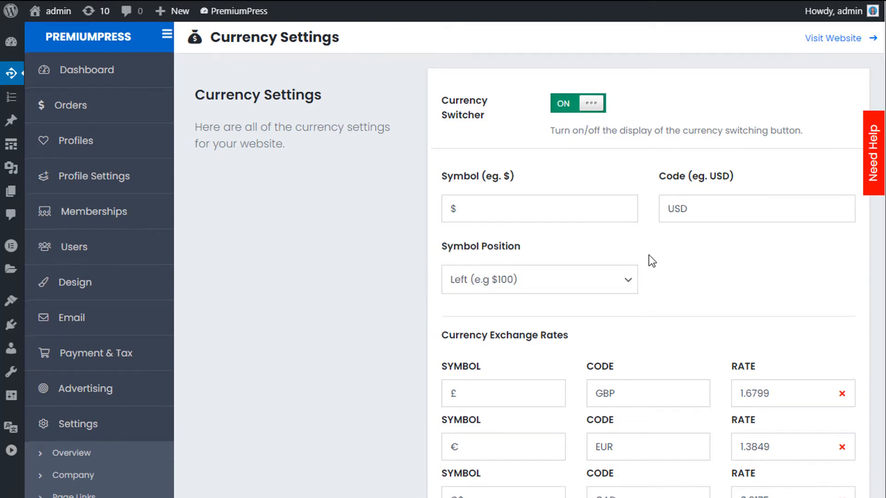
{"action": "mouse_move", "coordinate": [466, 384]}
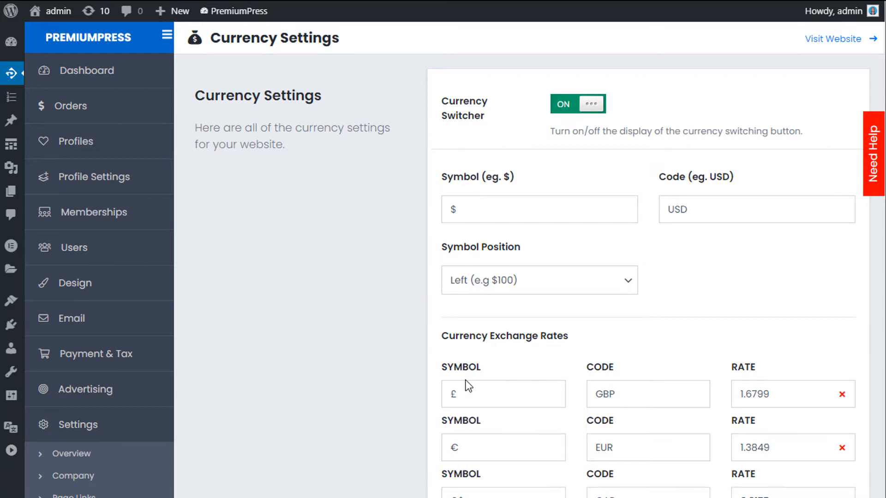
{"action": "mouse_move", "coordinate": [500, 169]}
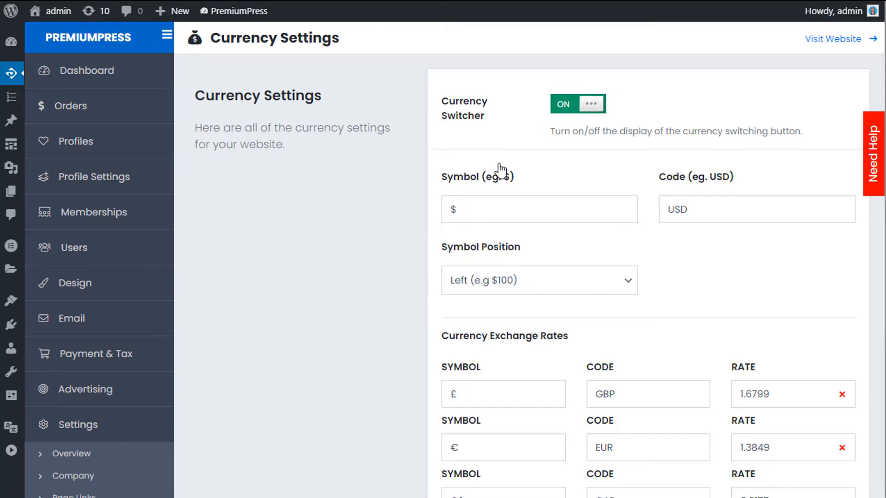
{"action": "mouse_move", "coordinate": [691, 269]}
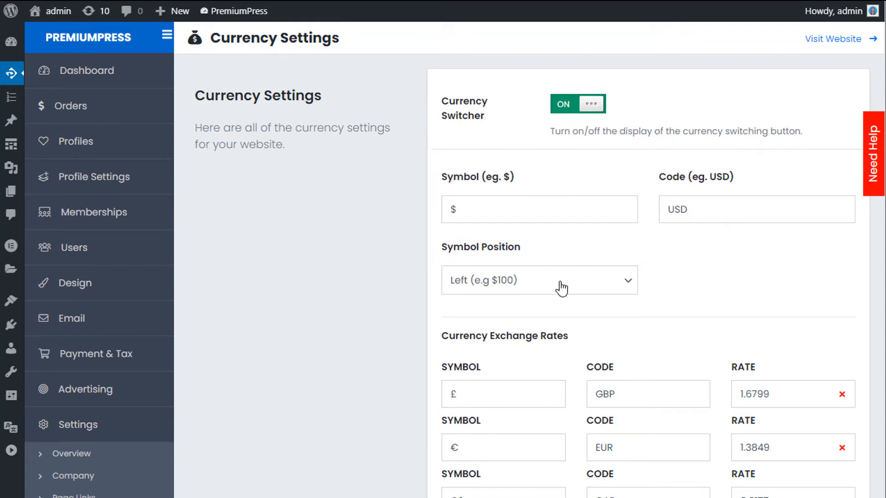
{"action": "scroll", "scroll_direction": "down", "scroll_amount": 3}
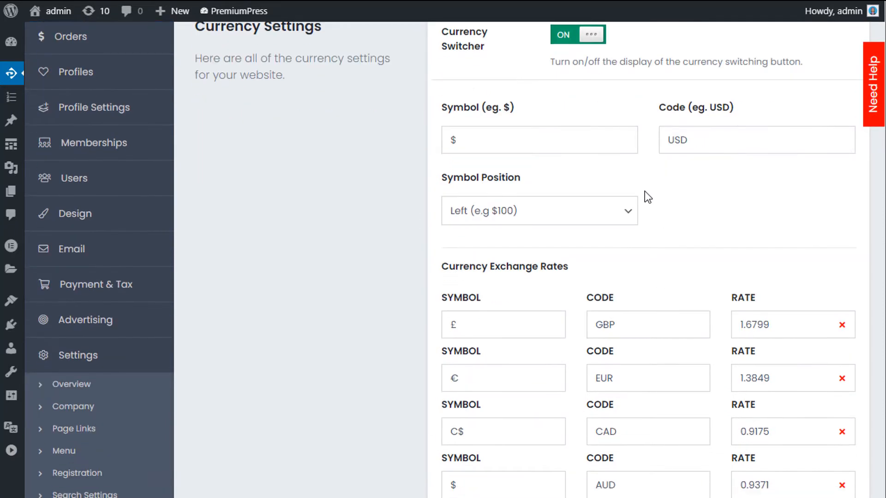
{"action": "scroll", "scroll_direction": "down", "scroll_amount": 3}
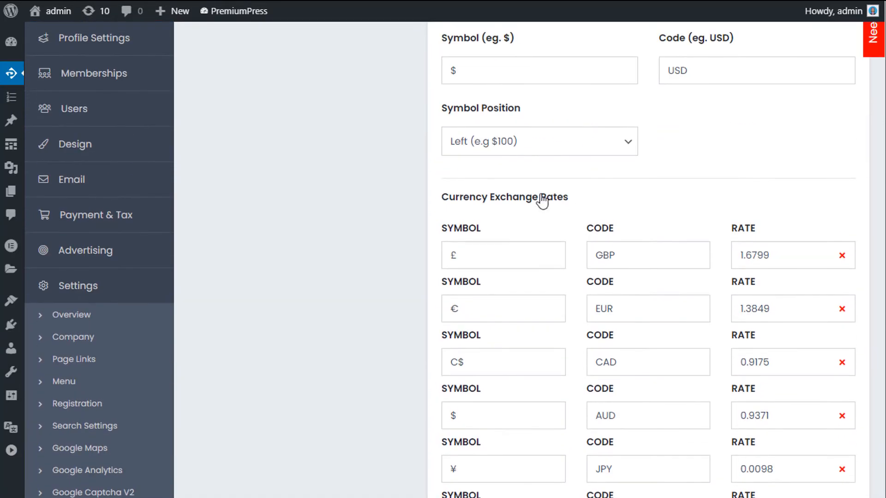
{"action": "scroll", "scroll_direction": "up", "scroll_amount": 3}
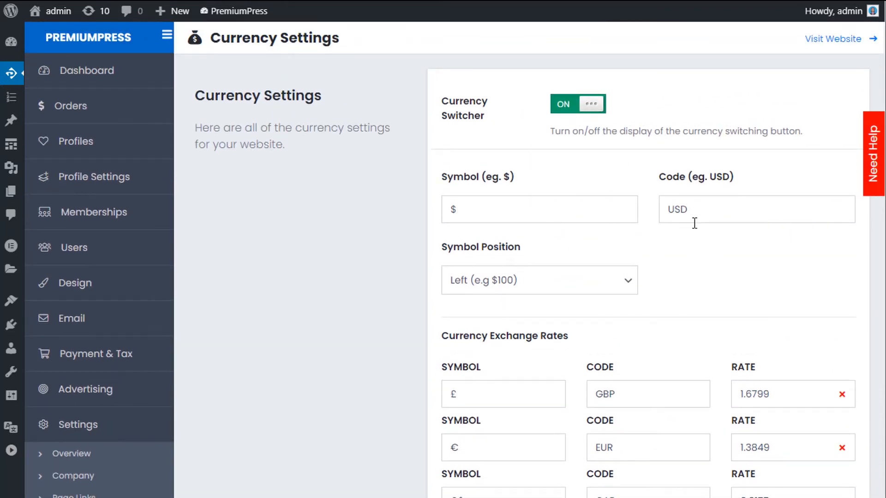
{"action": "mouse_move", "coordinate": [664, 244]}
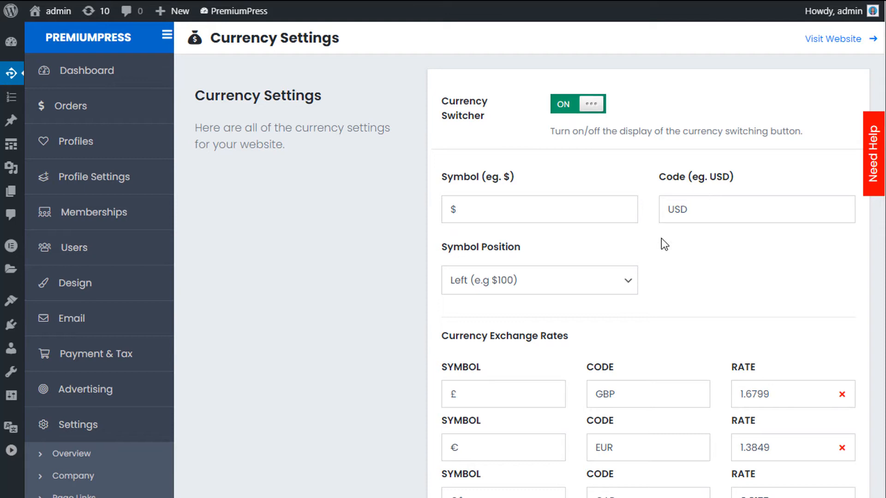
{"action": "left_click", "coordinate": [756, 209]}
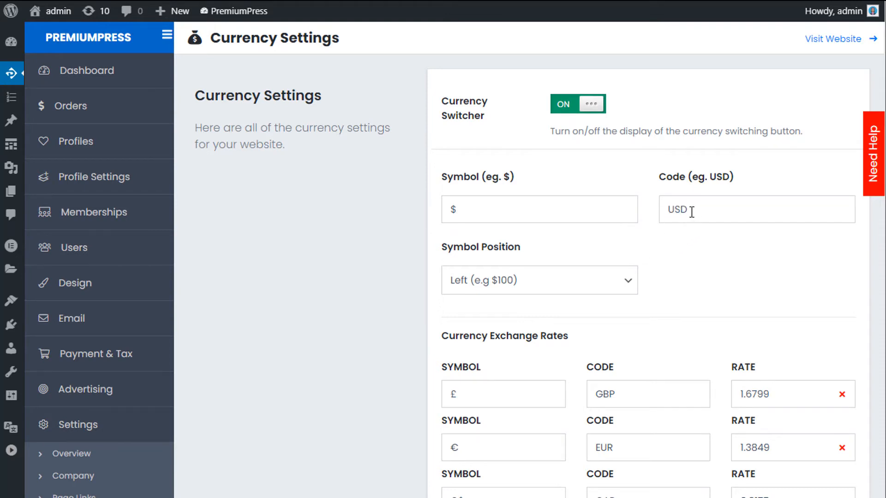
{"action": "mouse_move", "coordinate": [672, 253]}
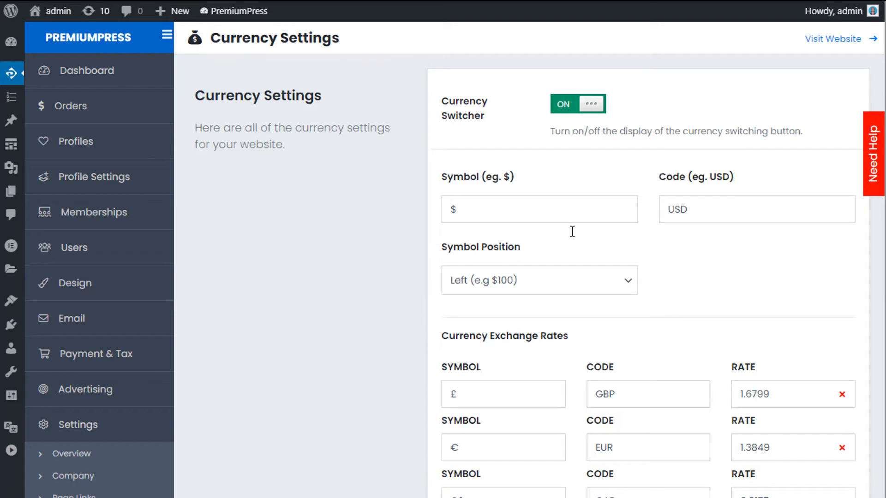
{"action": "scroll", "scroll_direction": "down", "scroll_amount": 3}
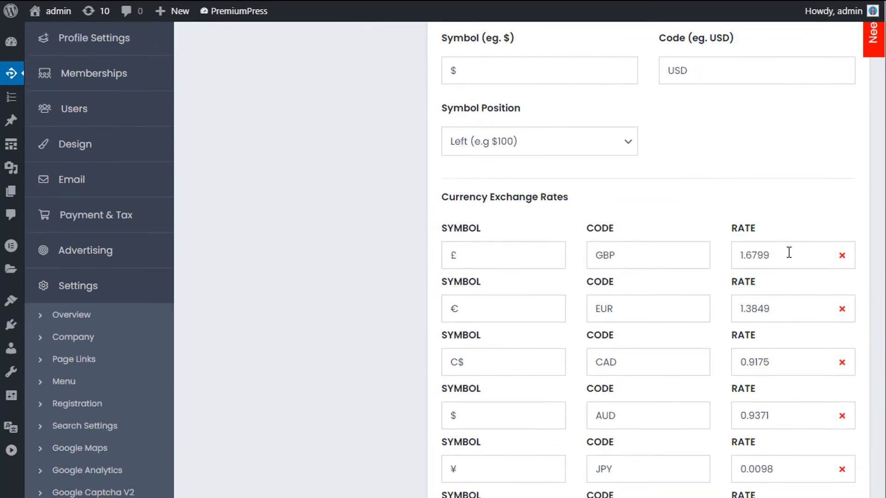
{"action": "scroll", "scroll_direction": "up", "scroll_amount": 3}
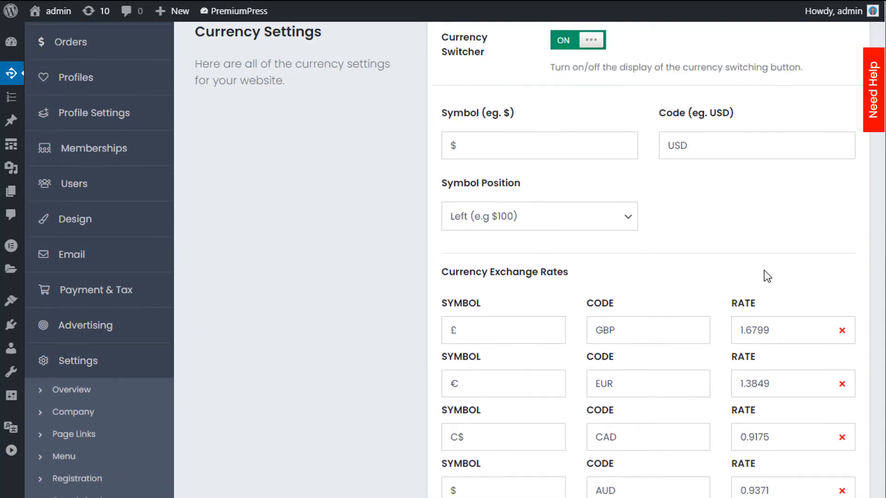
{"action": "scroll", "scroll_direction": "down", "scroll_amount": 3}
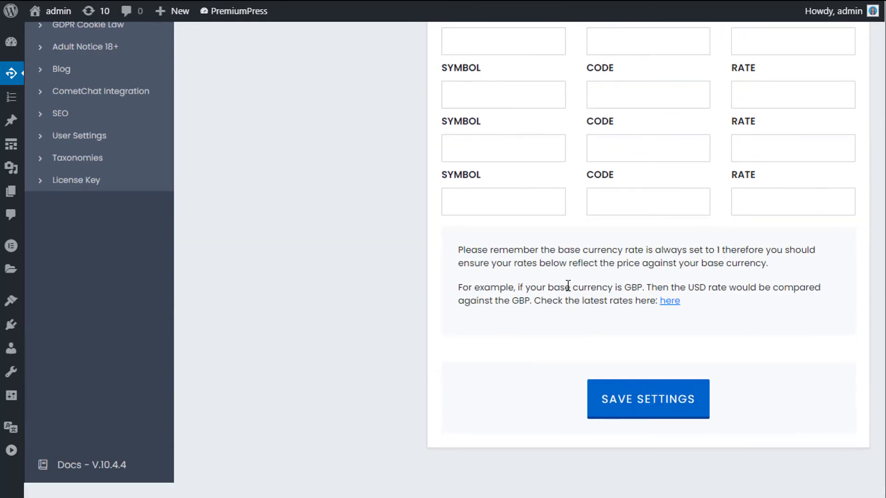
{"action": "scroll", "scroll_direction": "up", "scroll_amount": 3}
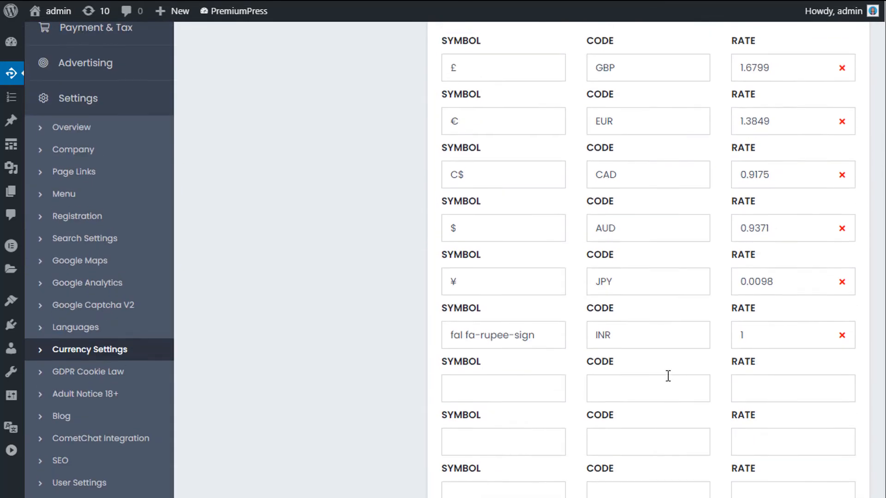
{"action": "scroll", "scroll_direction": "up", "scroll_amount": 3}
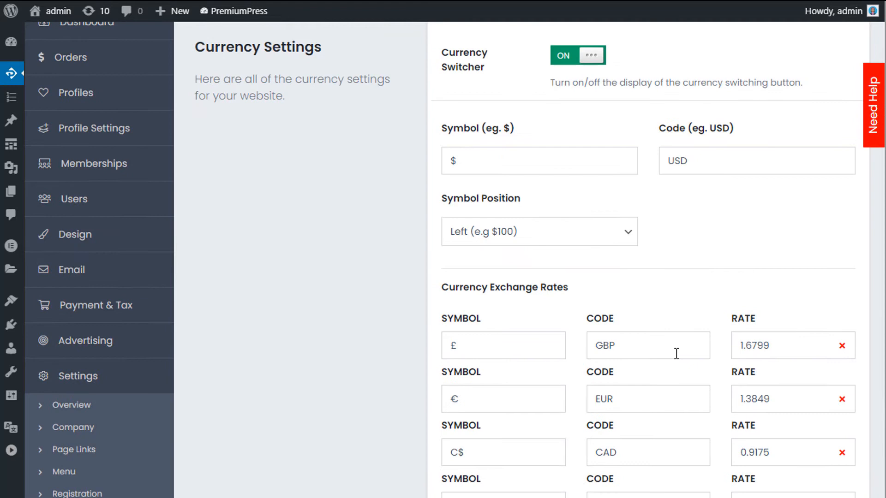
{"action": "scroll", "scroll_direction": "up", "scroll_amount": 3}
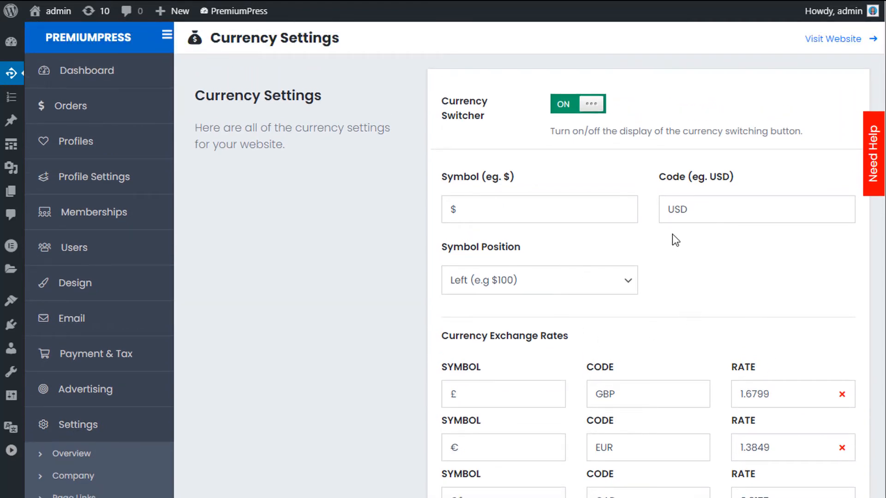
{"action": "scroll", "scroll_direction": "down", "scroll_amount": 3}
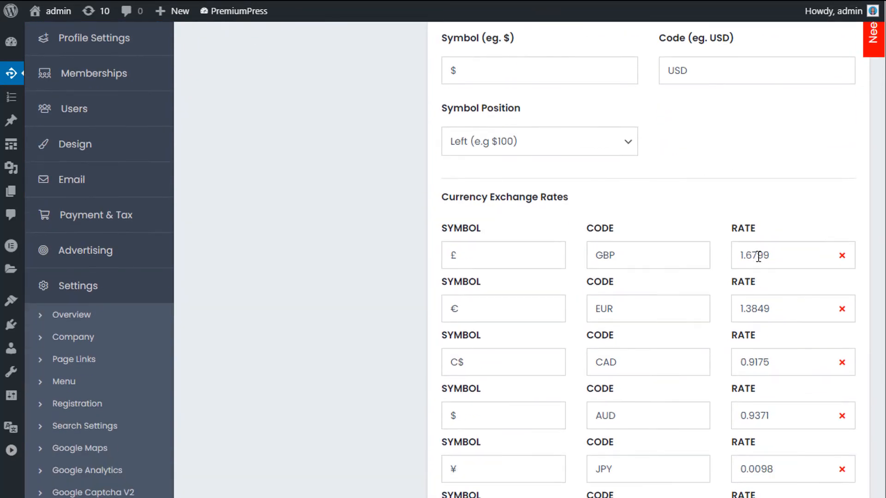
{"action": "scroll", "scroll_direction": "up", "scroll_amount": 3}
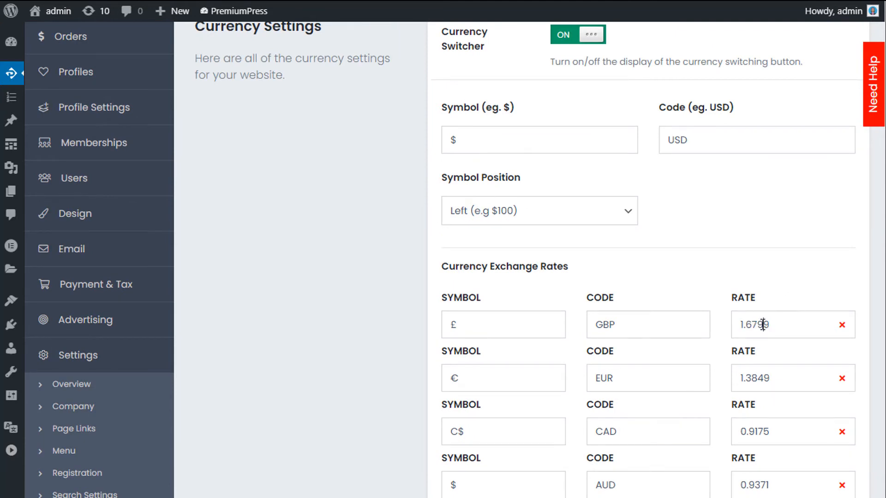
{"action": "scroll", "scroll_direction": "down", "scroll_amount": 3}
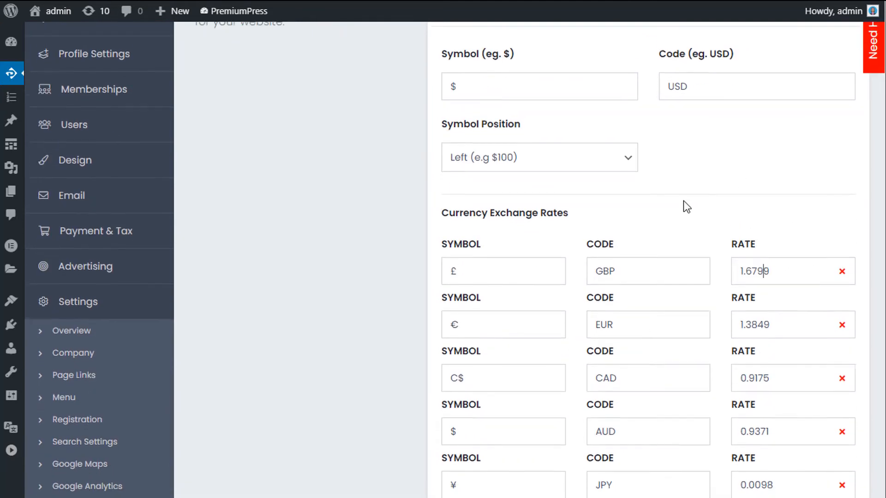
{"action": "scroll", "scroll_direction": "down", "scroll_amount": 3}
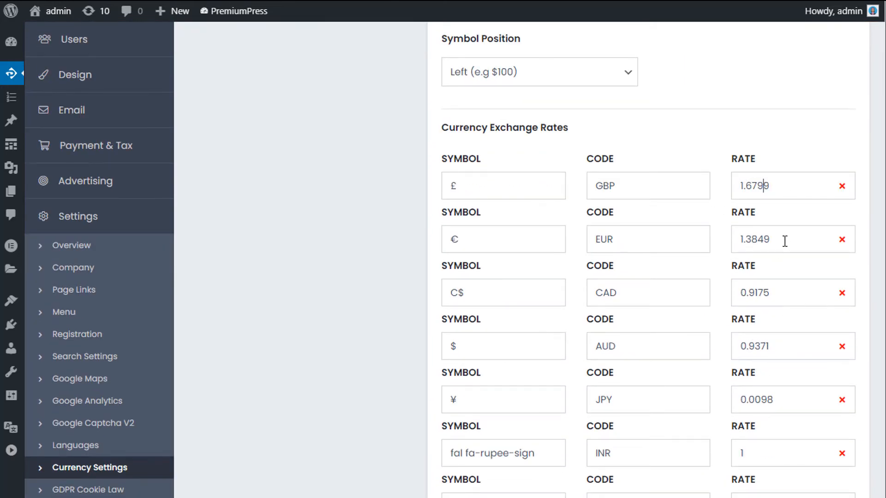
{"action": "scroll", "scroll_direction": "down", "scroll_amount": 3}
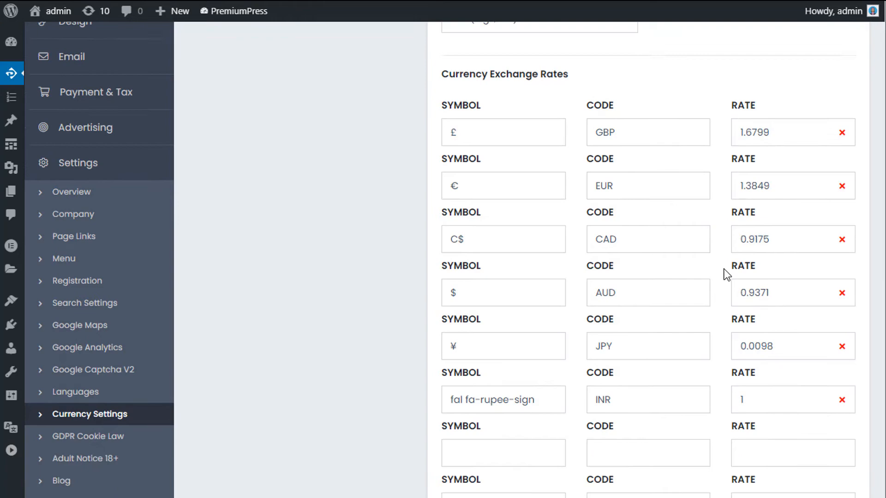
{"action": "scroll", "scroll_direction": "up", "scroll_amount": 3}
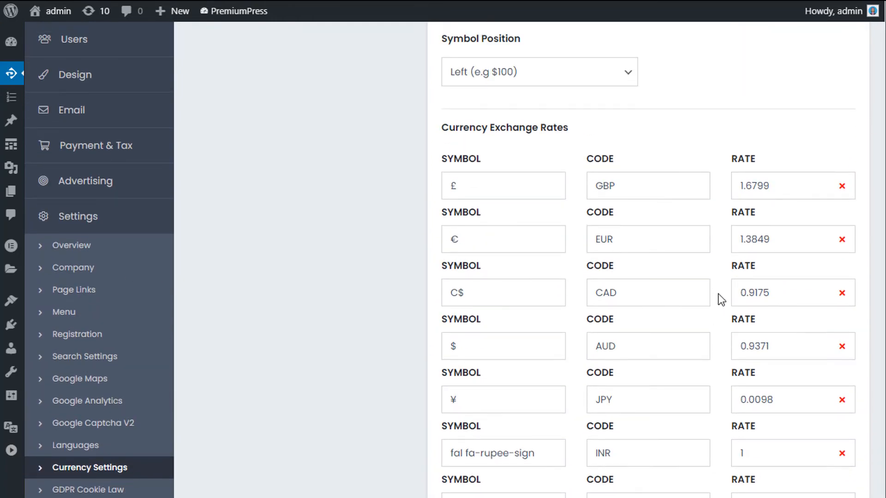
{"action": "scroll", "scroll_direction": "down", "scroll_amount": 3}
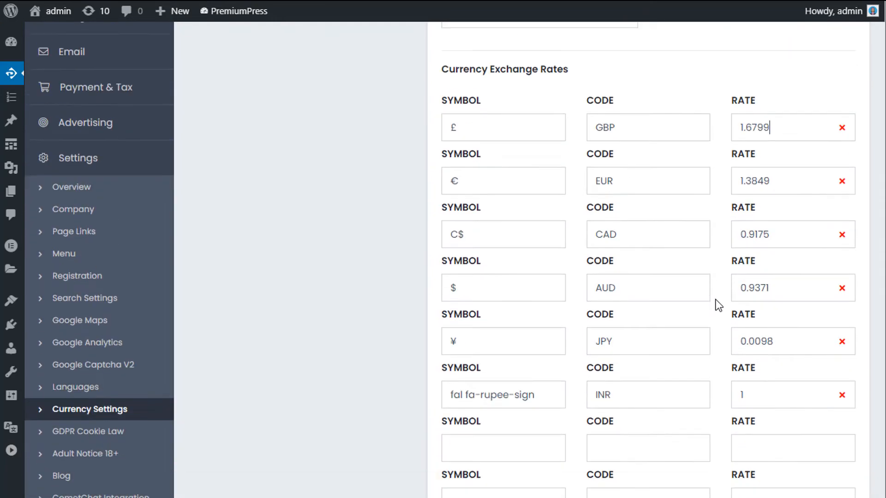
{"action": "scroll", "scroll_direction": "down", "scroll_amount": 3}
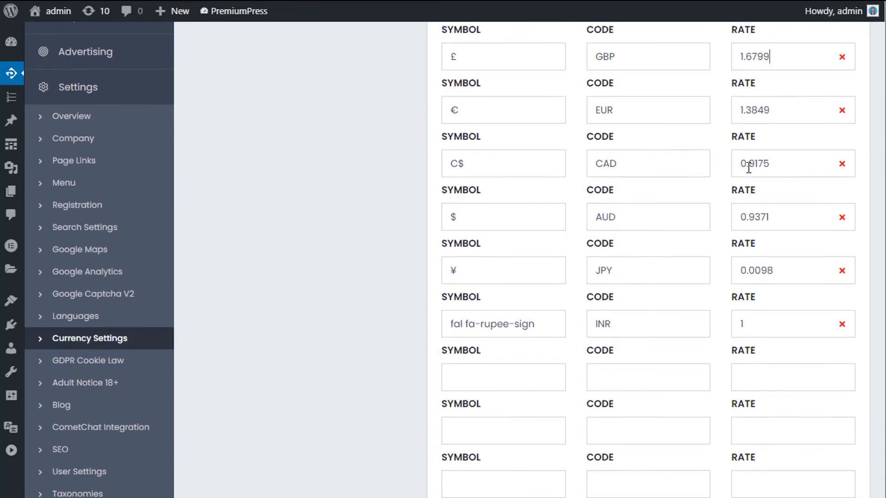
{"action": "scroll", "scroll_direction": "up", "scroll_amount": 3}
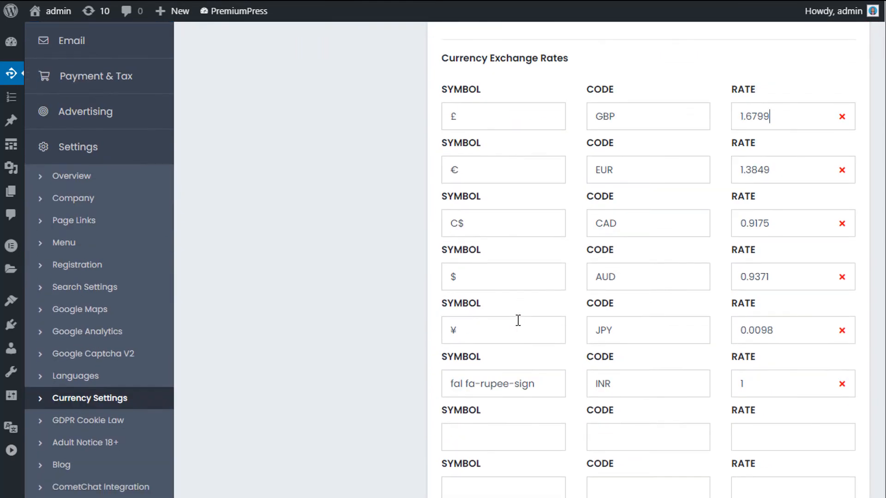
{"action": "scroll", "scroll_direction": "down", "scroll_amount": 3}
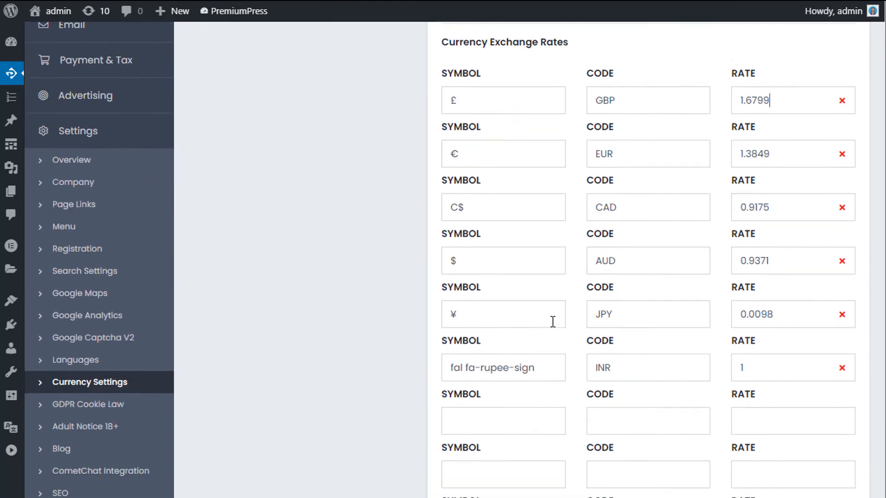
{"action": "scroll", "scroll_direction": "up", "scroll_amount": 3}
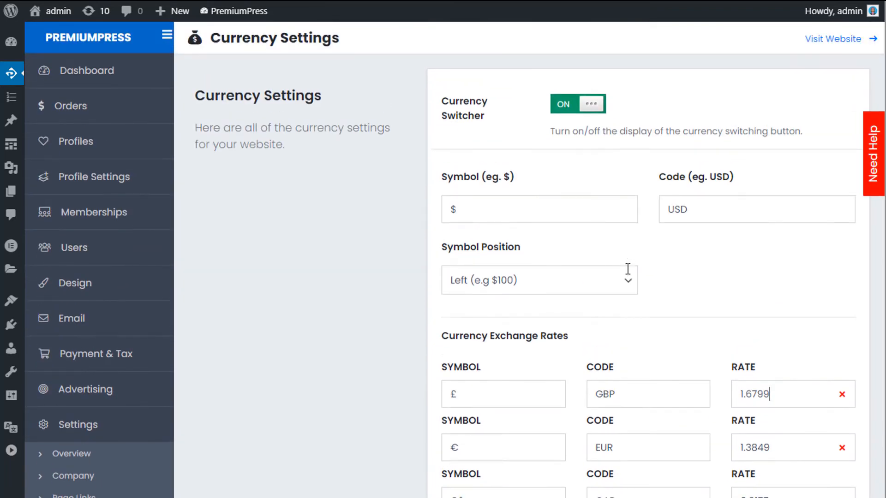
{"action": "scroll", "scroll_direction": "down", "scroll_amount": 3}
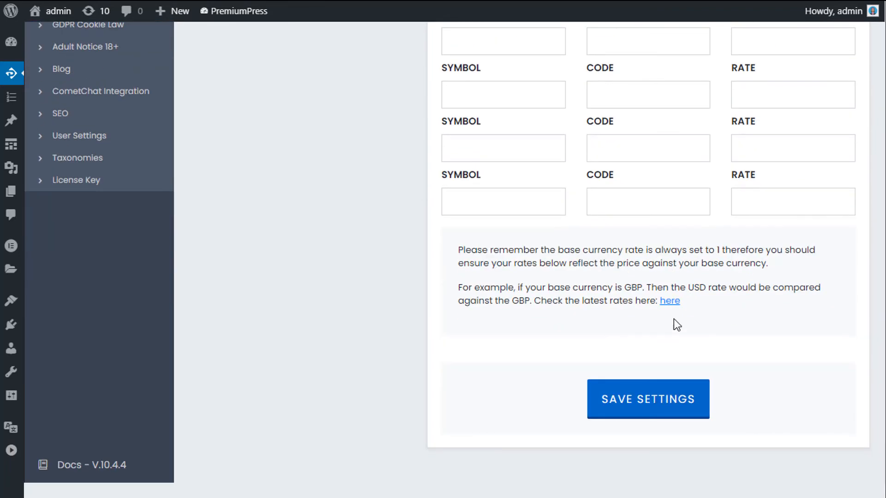
{"action": "mouse_move", "coordinate": [671, 300]}
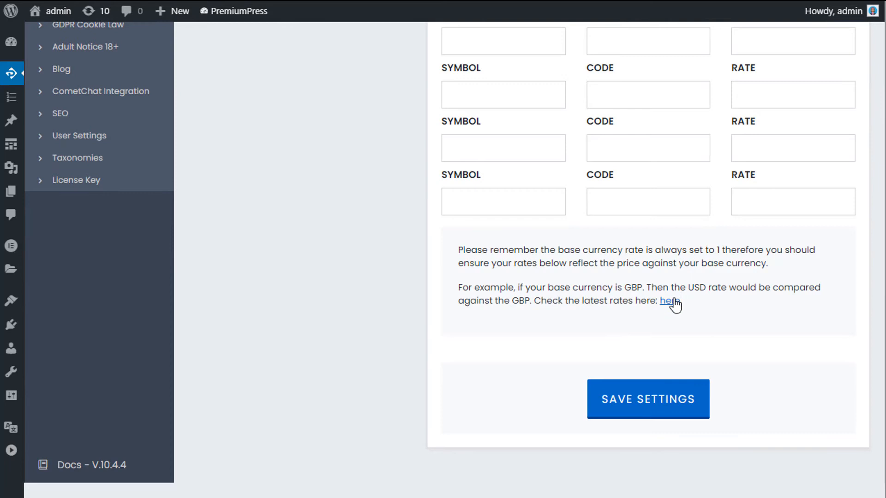
{"action": "mouse_move", "coordinate": [692, 285]}
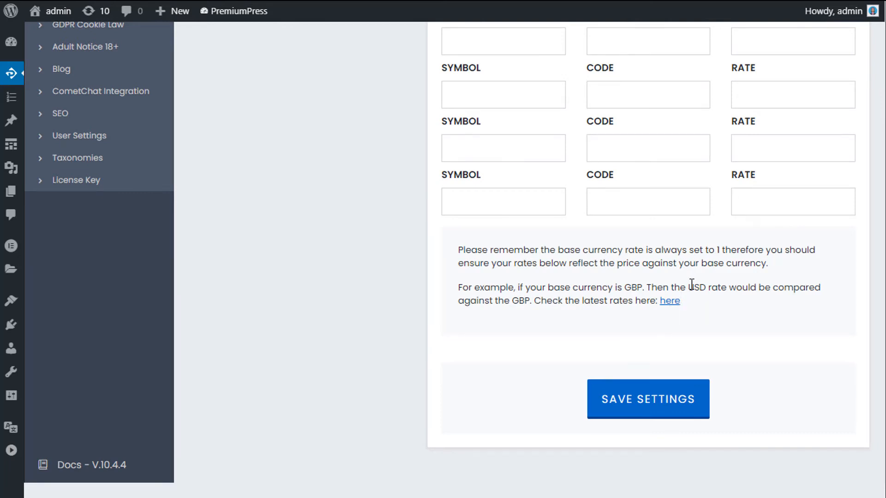
{"action": "scroll", "scroll_direction": "up", "scroll_amount": 3}
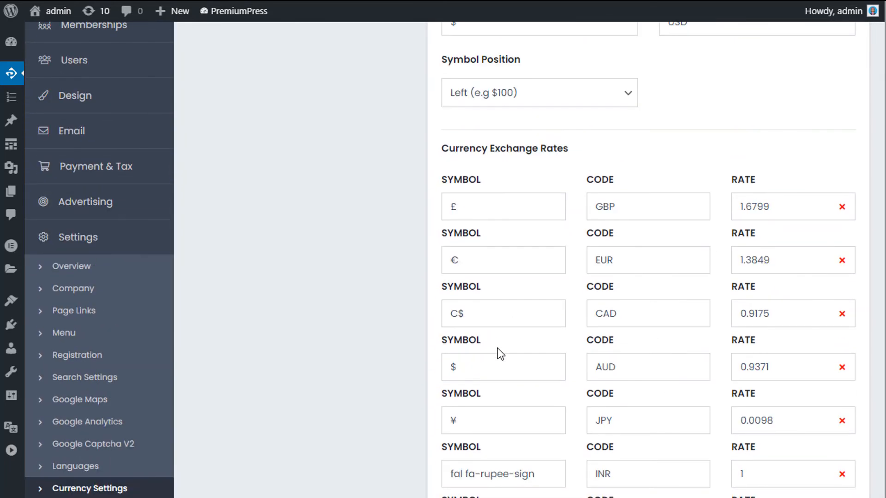
{"action": "scroll", "scroll_direction": "up", "scroll_amount": 3}
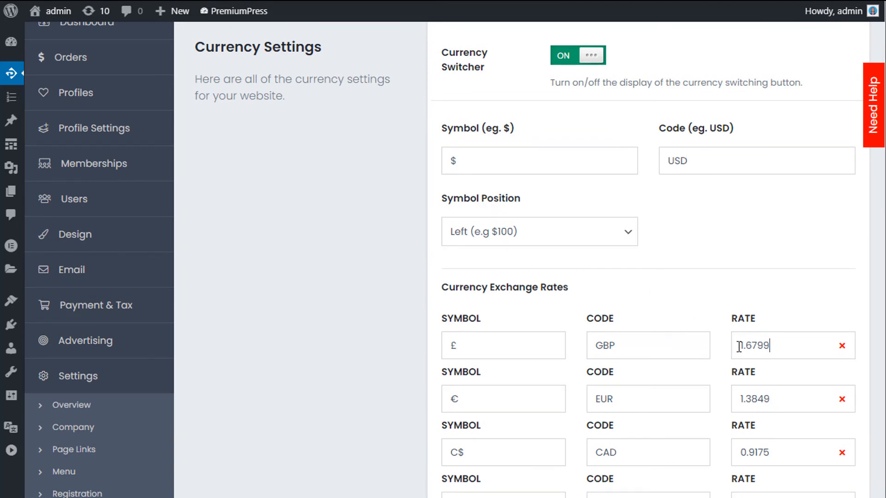
{"action": "mouse_move", "coordinate": [537, 307]}
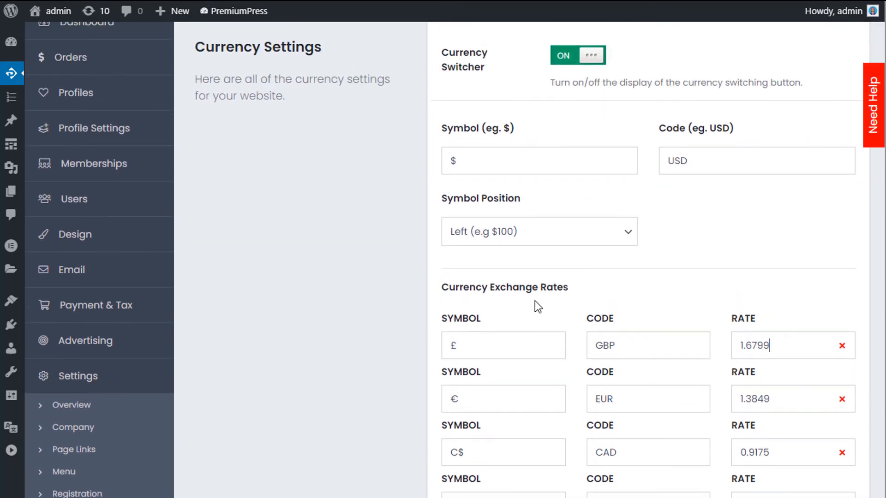
{"action": "scroll", "scroll_direction": "up", "scroll_amount": 3}
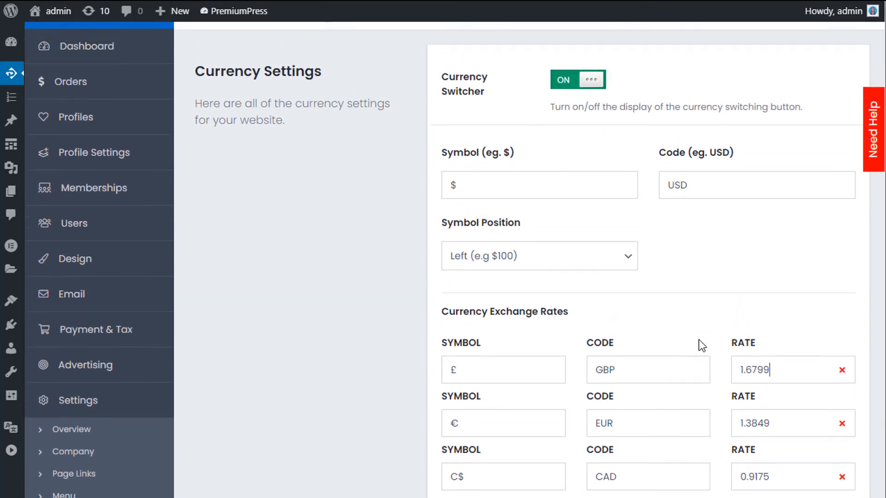
{"action": "scroll", "scroll_direction": "down", "scroll_amount": 3}
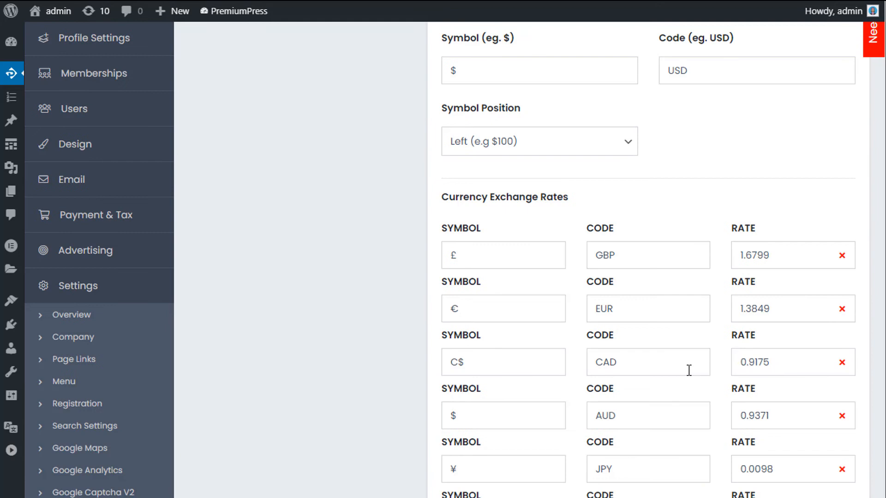
{"action": "scroll", "scroll_direction": "up", "scroll_amount": 3}
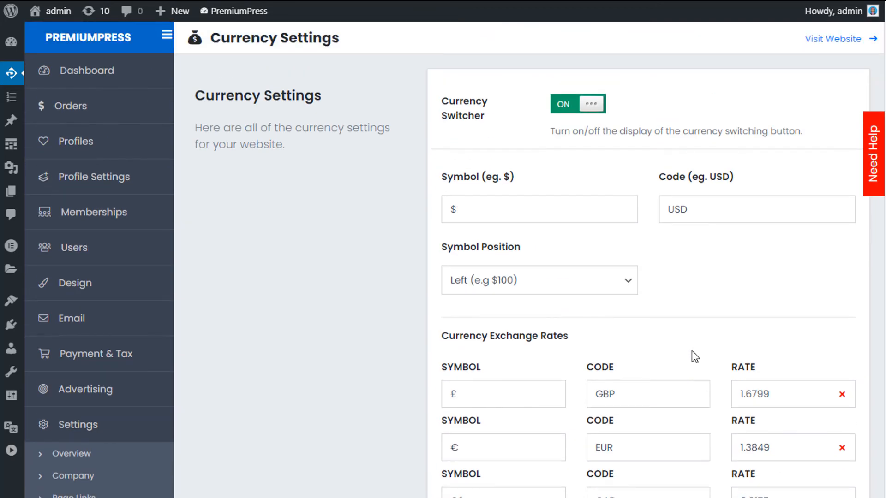
{"action": "mouse_move", "coordinate": [676, 300]}
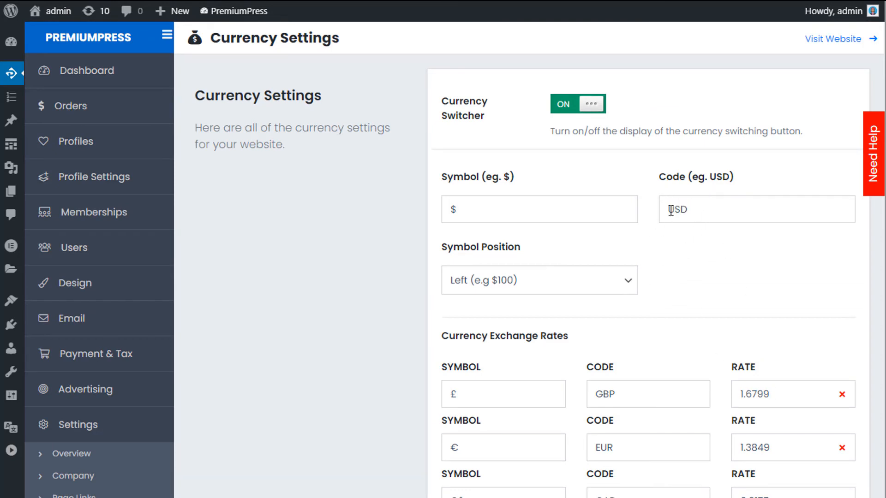
{"action": "mouse_move", "coordinate": [751, 362]}
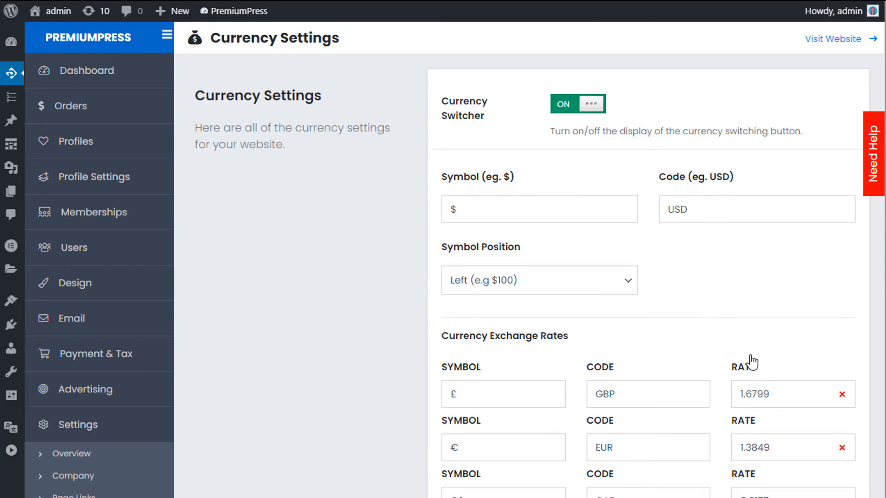
{"action": "scroll", "scroll_direction": "down", "scroll_amount": 3}
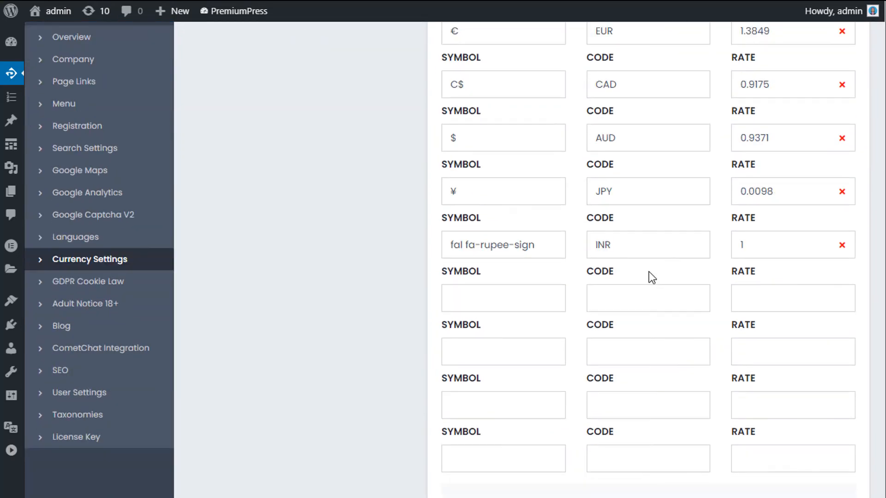
{"action": "scroll", "scroll_direction": "up", "scroll_amount": 3}
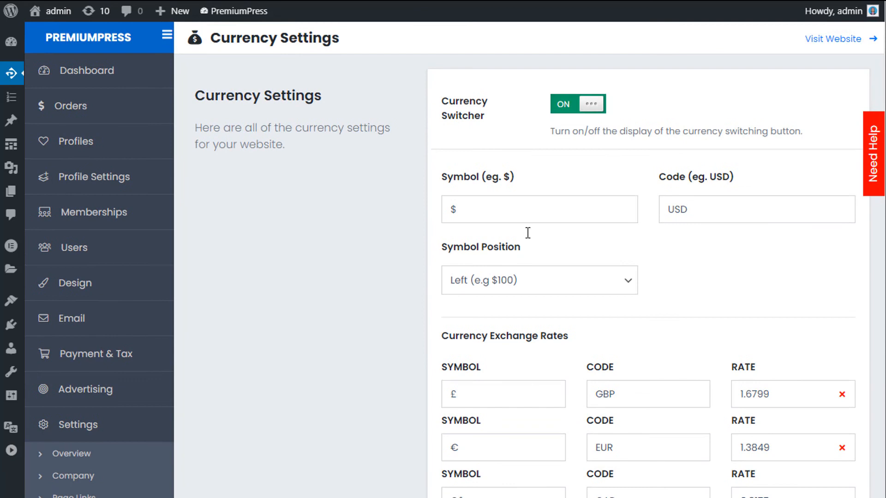
{"action": "mouse_move", "coordinate": [614, 209]}
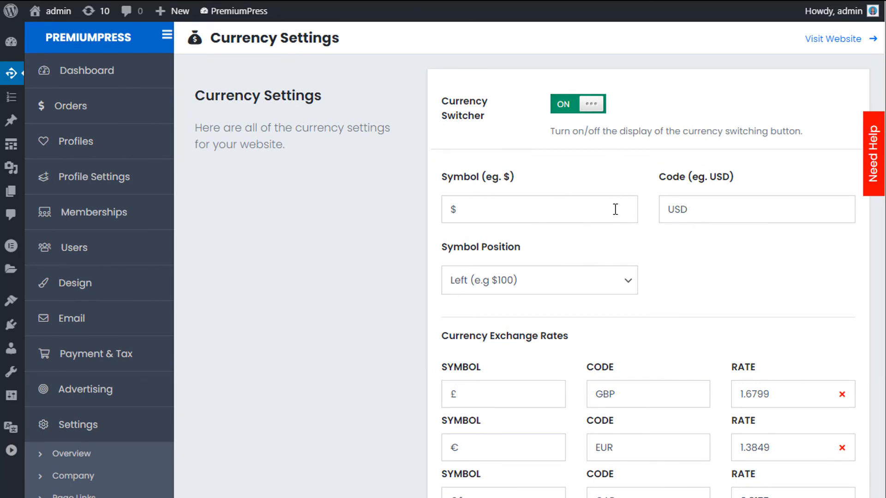
{"action": "mouse_move", "coordinate": [620, 176]}
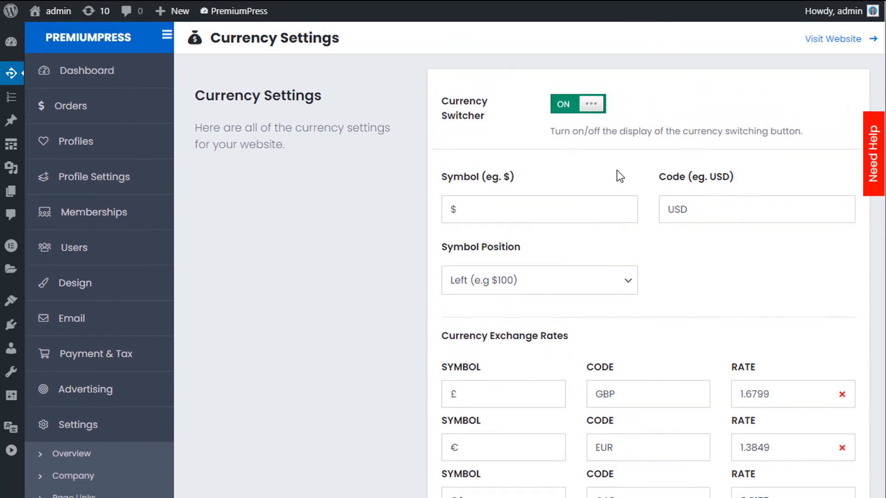
{"action": "left_click", "coordinate": [577, 104]}
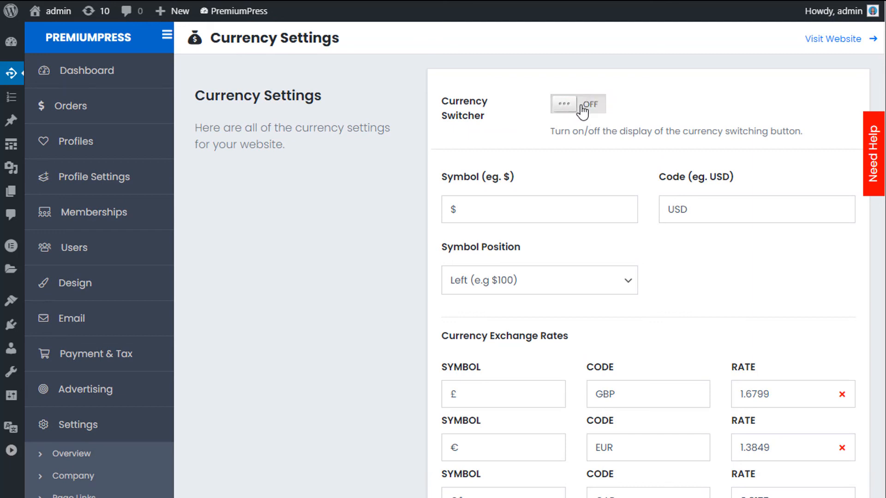
{"action": "scroll", "scroll_direction": "down", "scroll_amount": 3}
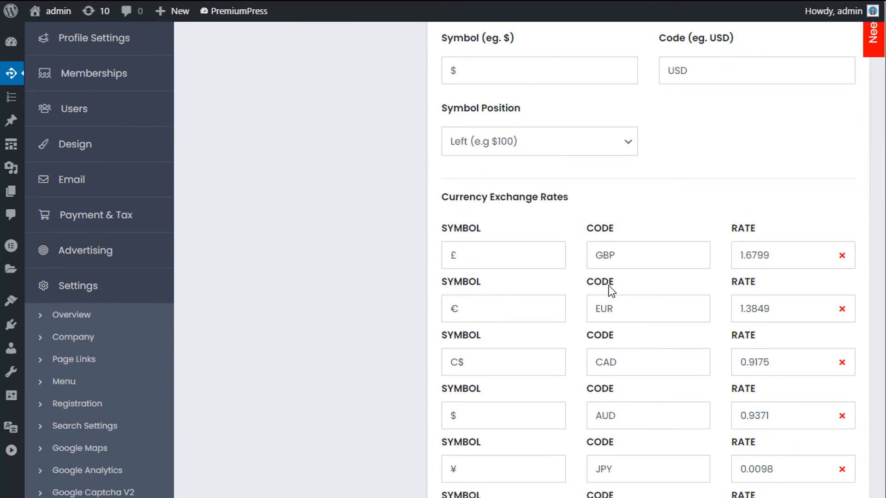
{"action": "scroll", "scroll_direction": "up", "scroll_amount": 3}
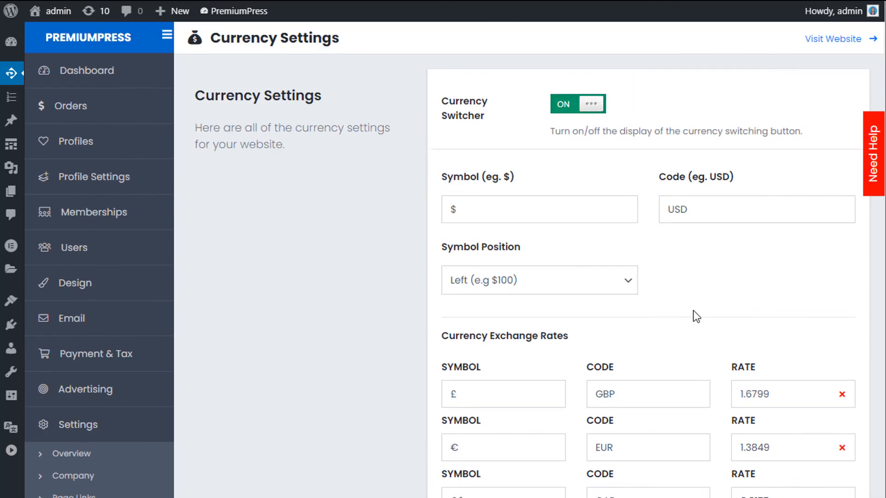